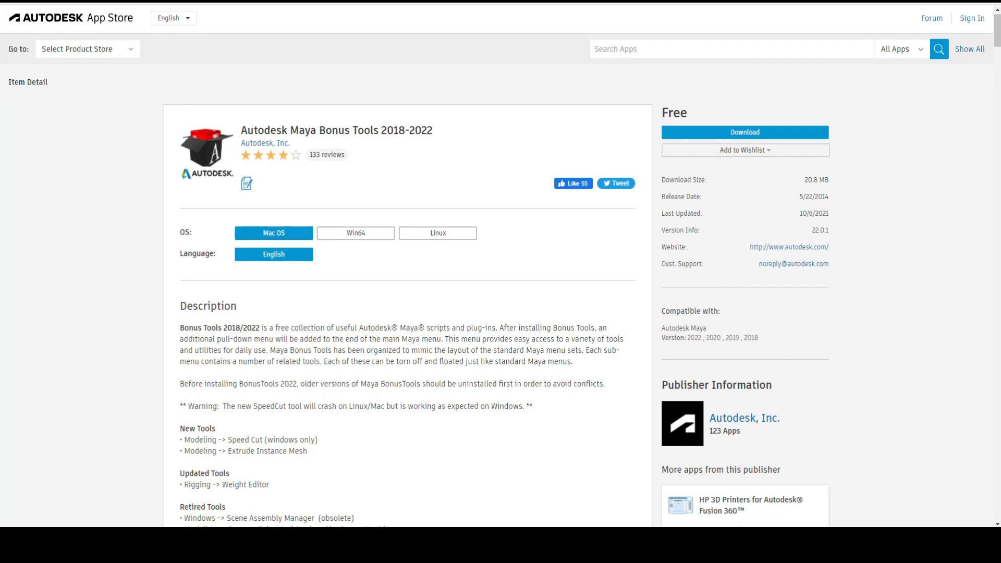
mouse_move(993, 168)
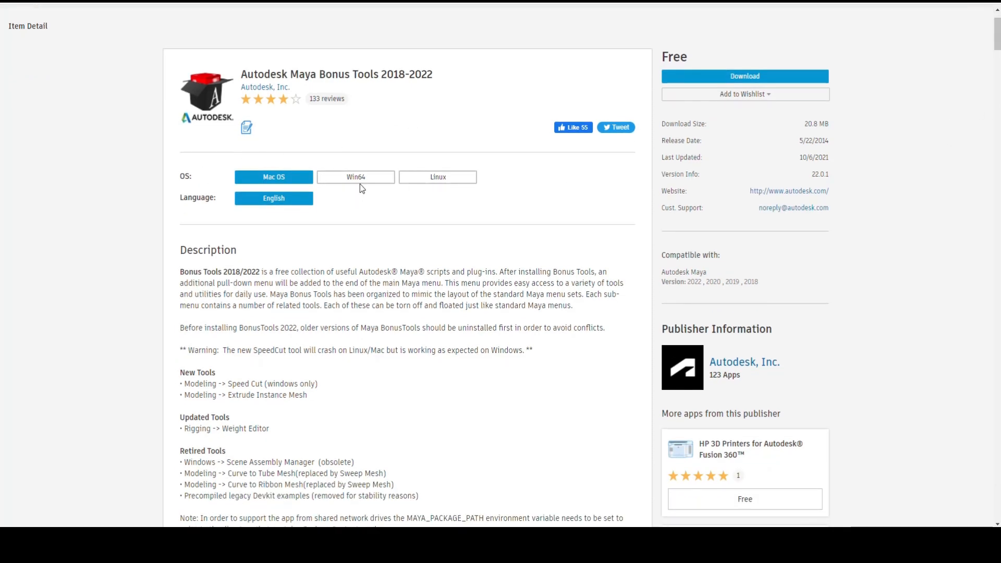
mouse_move(361, 181)
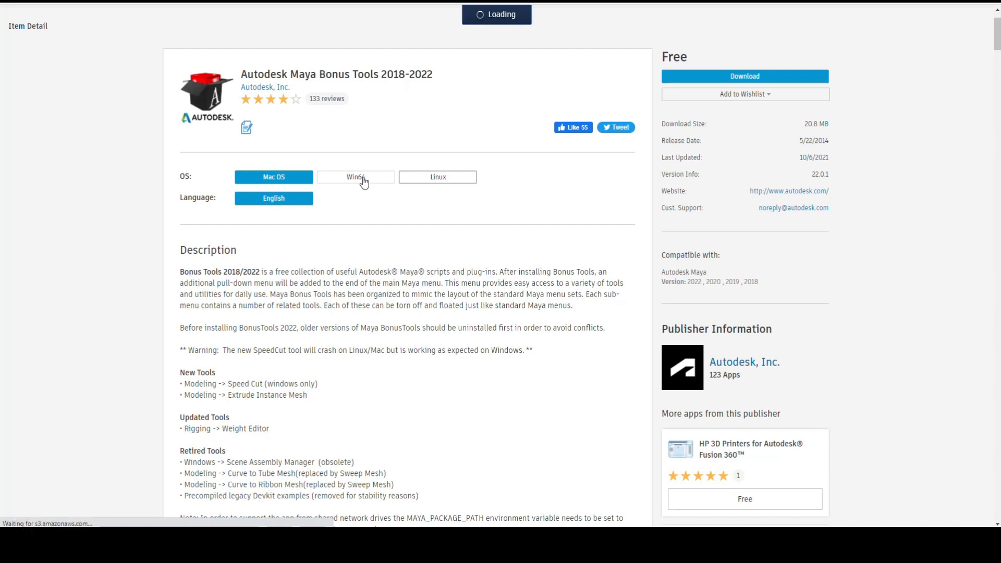
Choose the Win64 build of Maya Bonus Tools 2018-2022 and review its description
click(354, 177)
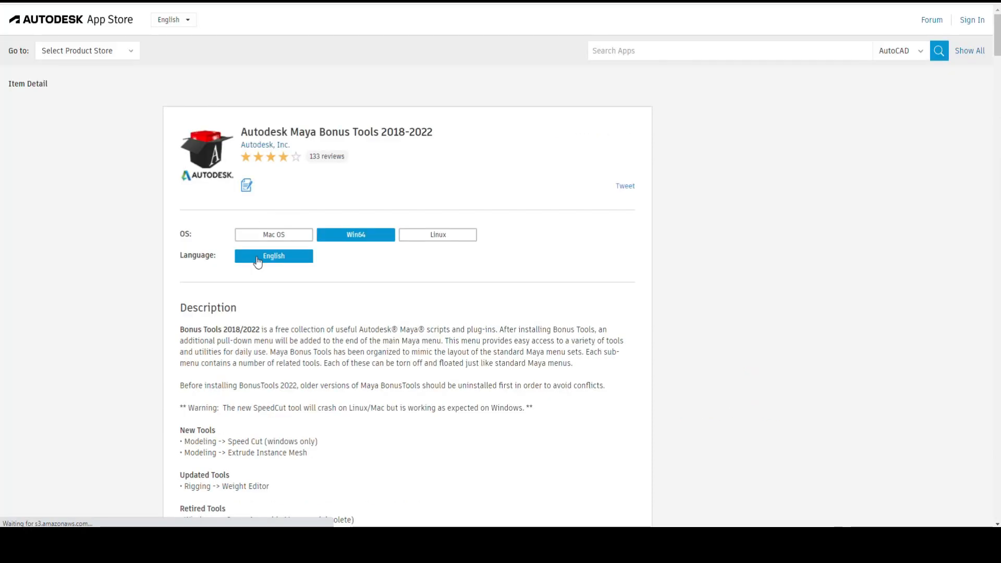
scroll(down, 3)
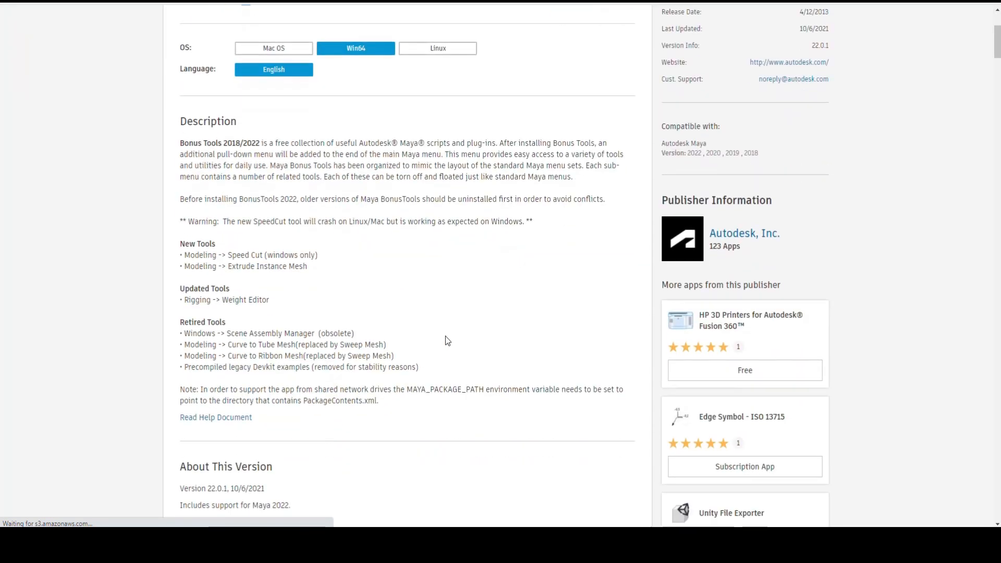
scroll(down, 3)
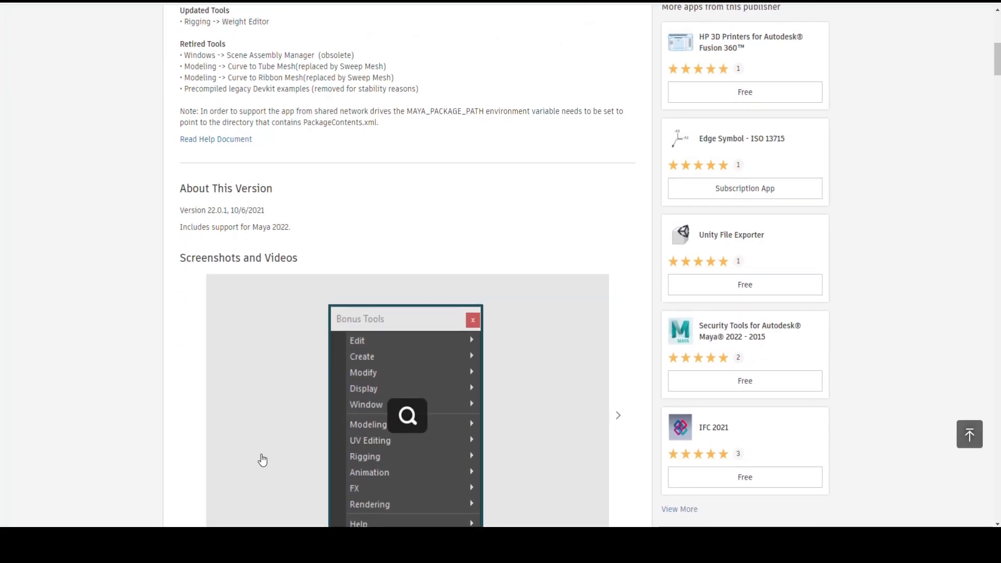
scroll(up, 3)
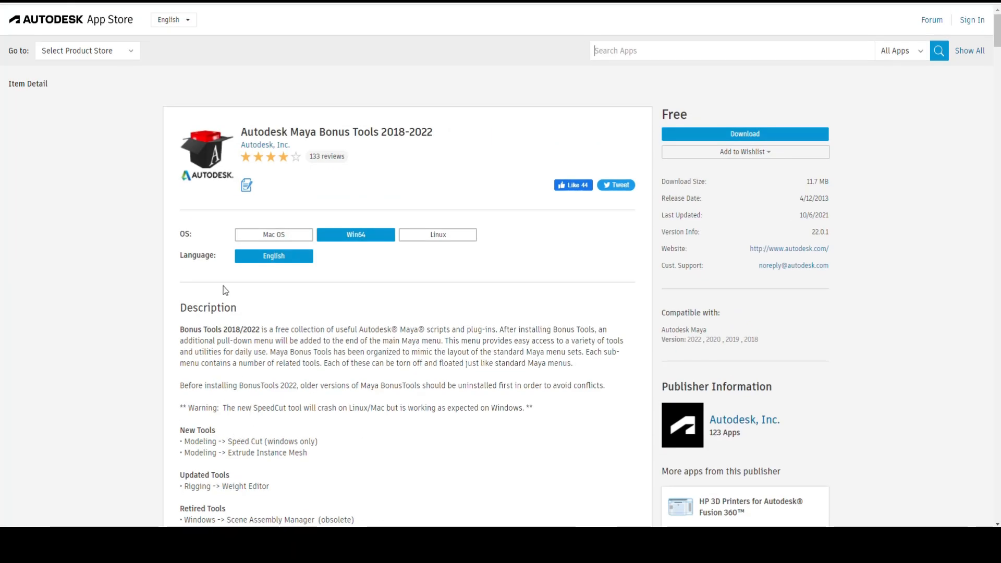
mouse_move(317, 351)
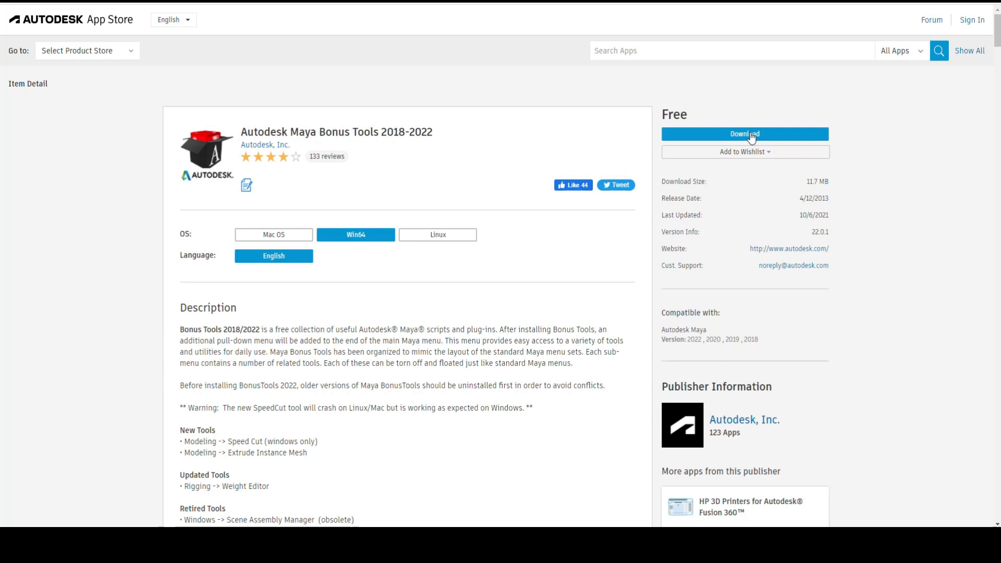
Sign in to the Autodesk account with email and password when Download prompts for it
click(744, 134)
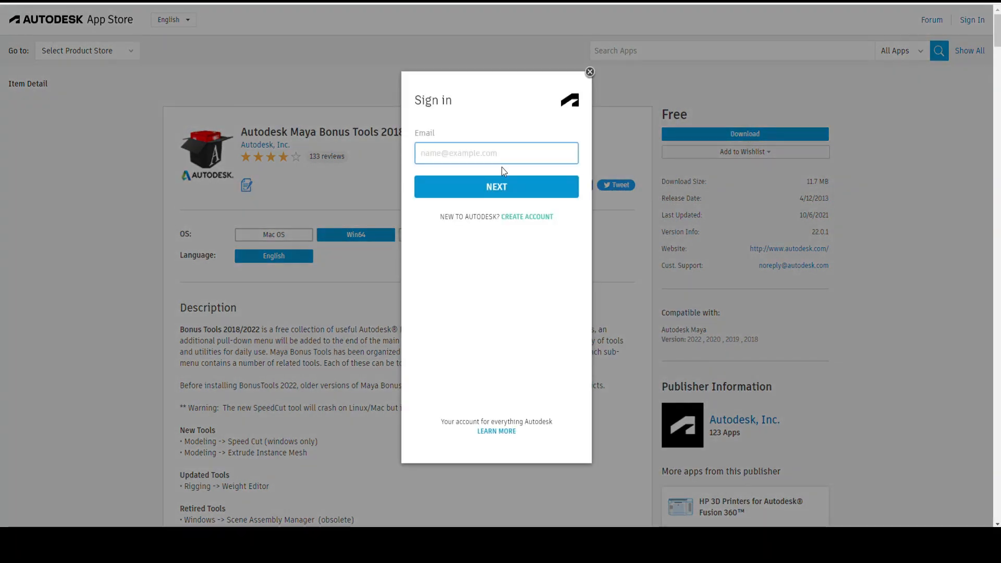
mouse_move(733, 274)
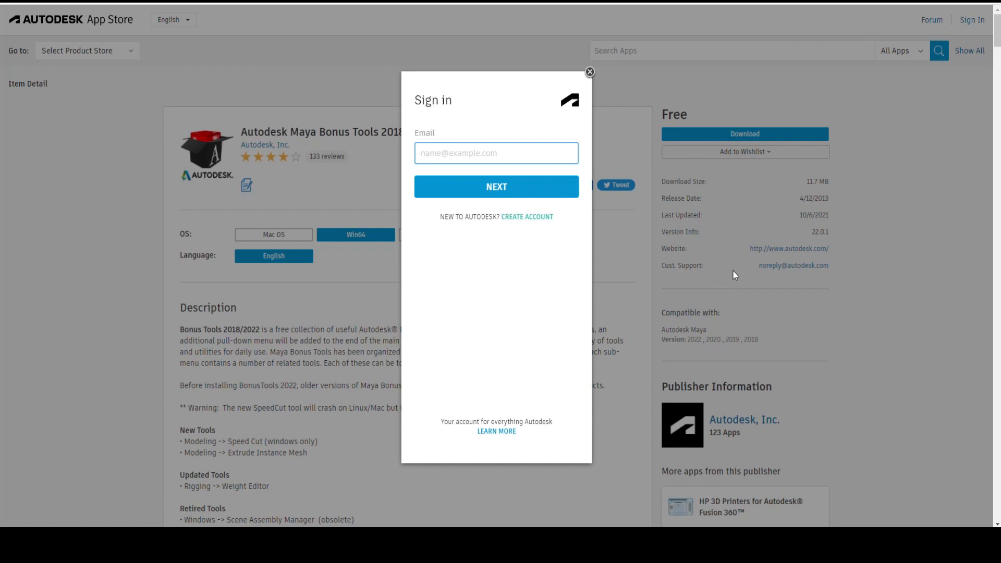
click(497, 152)
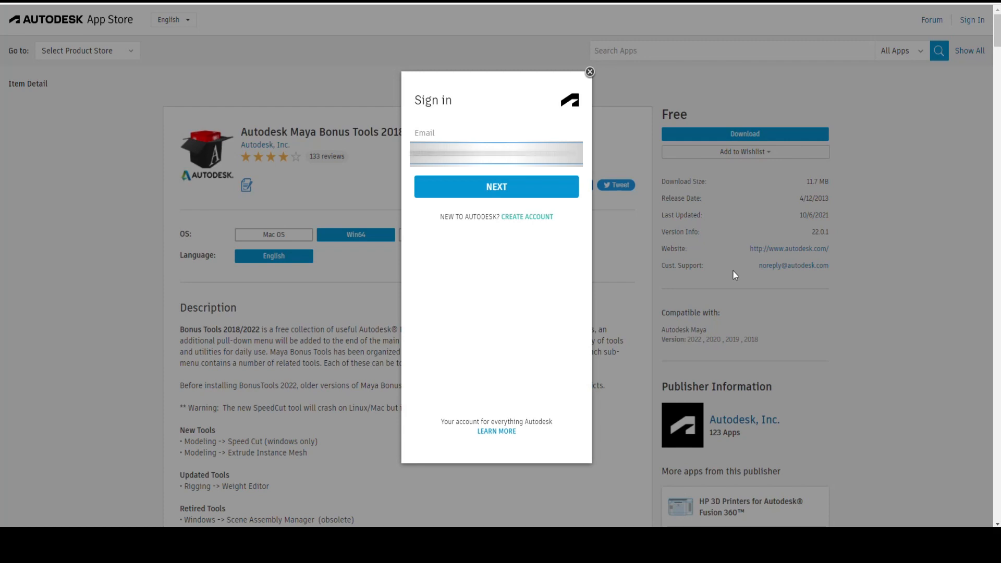
mouse_move(606, 248)
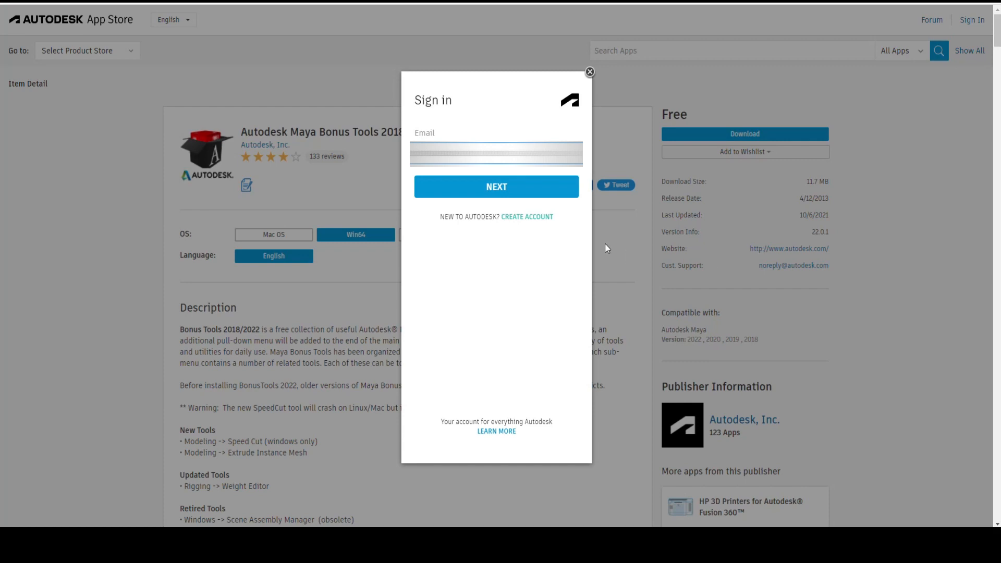
click(496, 187)
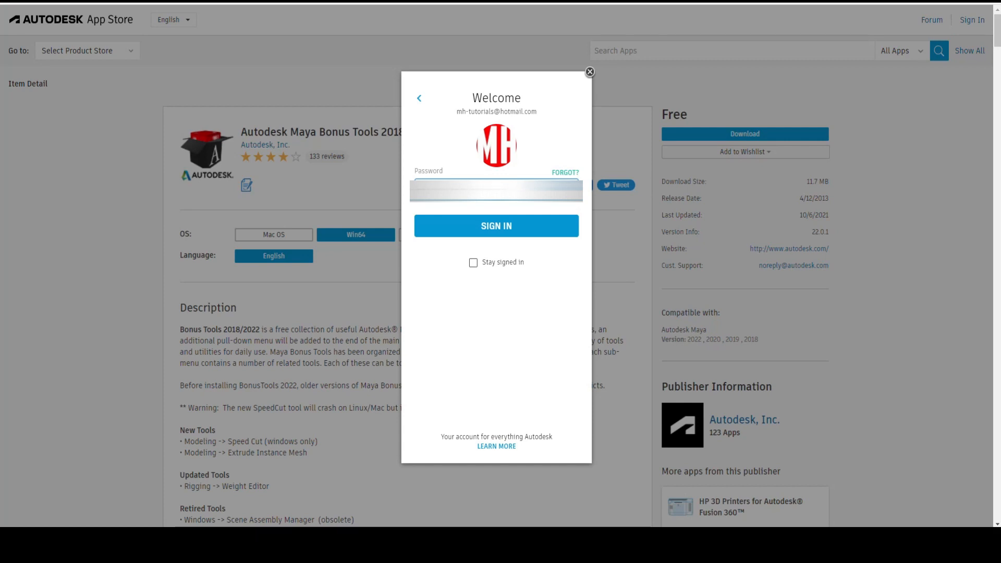
click(496, 225)
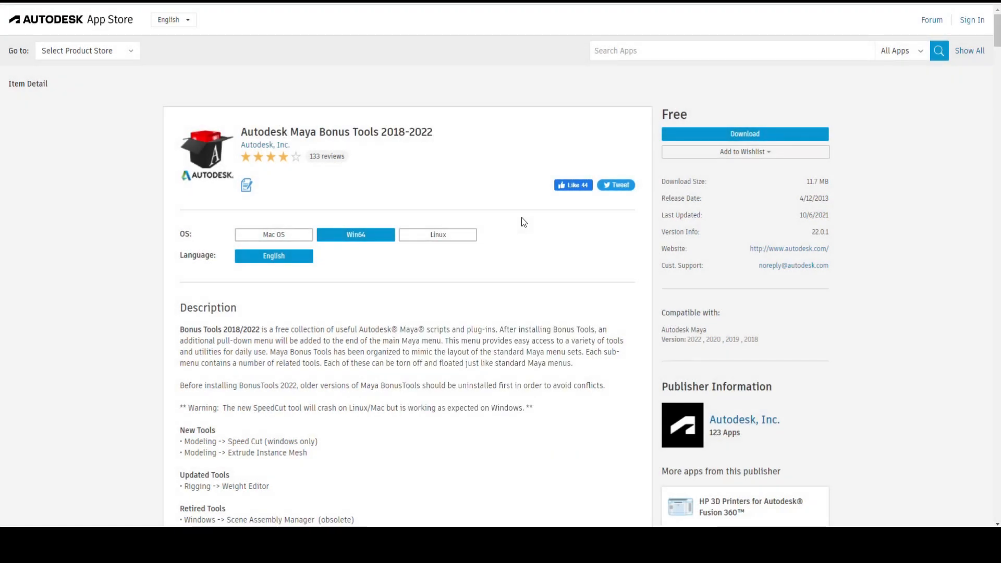
Accept the terms of use and license agreement and download the MayaBonusTools .msi installer
click(972, 19)
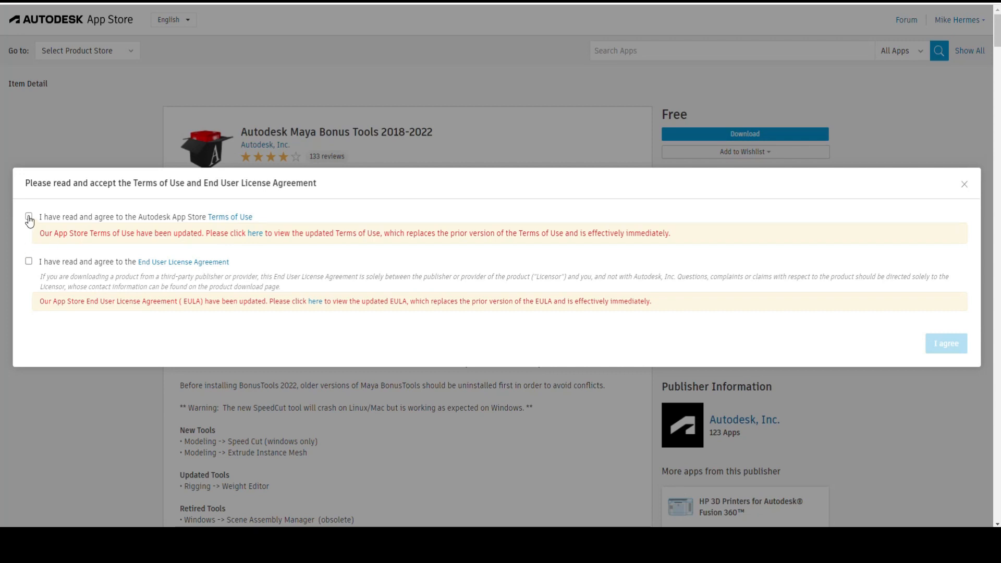
click(29, 217)
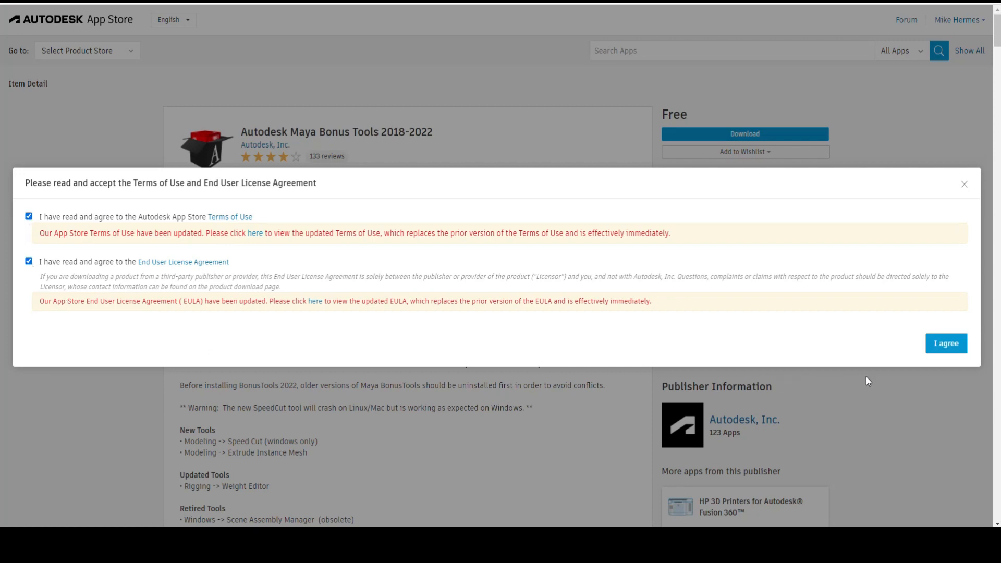
click(946, 343)
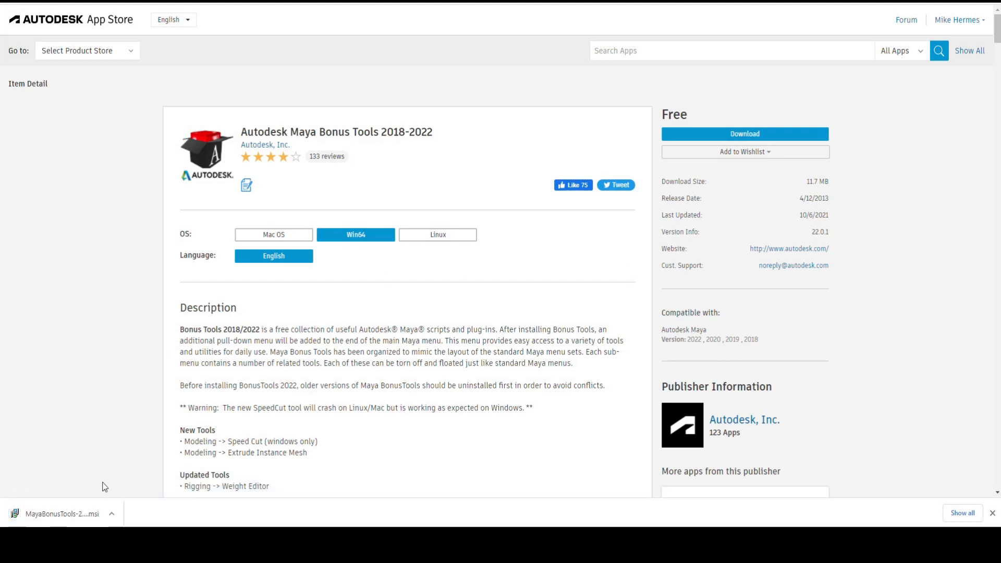
click(112, 513)
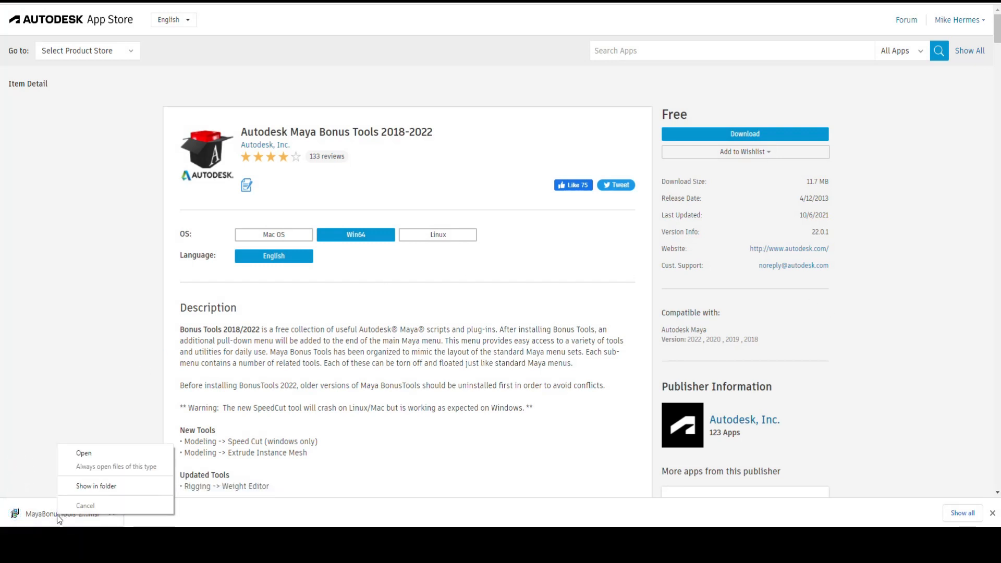
Run MayaBonusTools-2018-2022-win64 from Downloads, install it, and close the finished installer
click(96, 485)
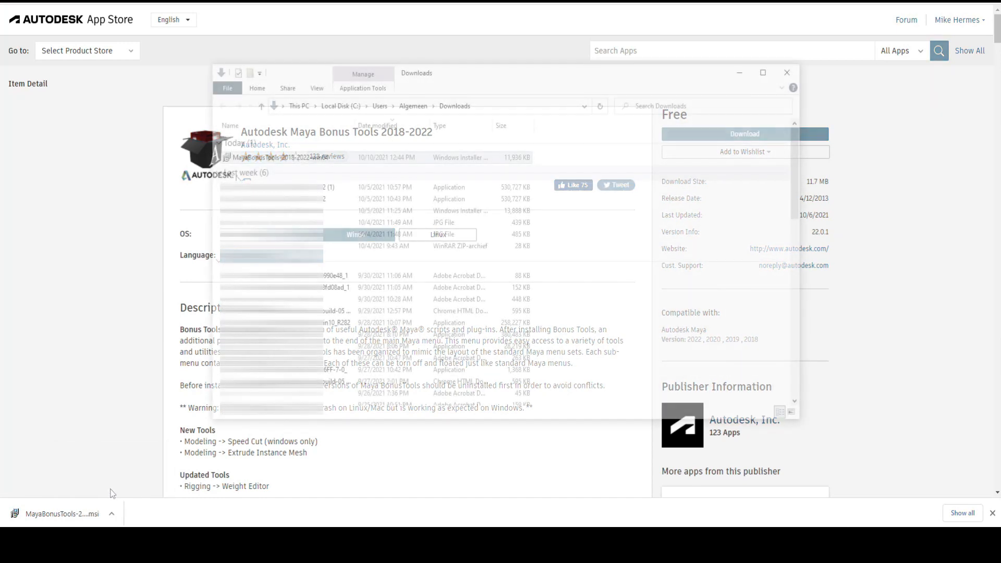
right_click(276, 157)
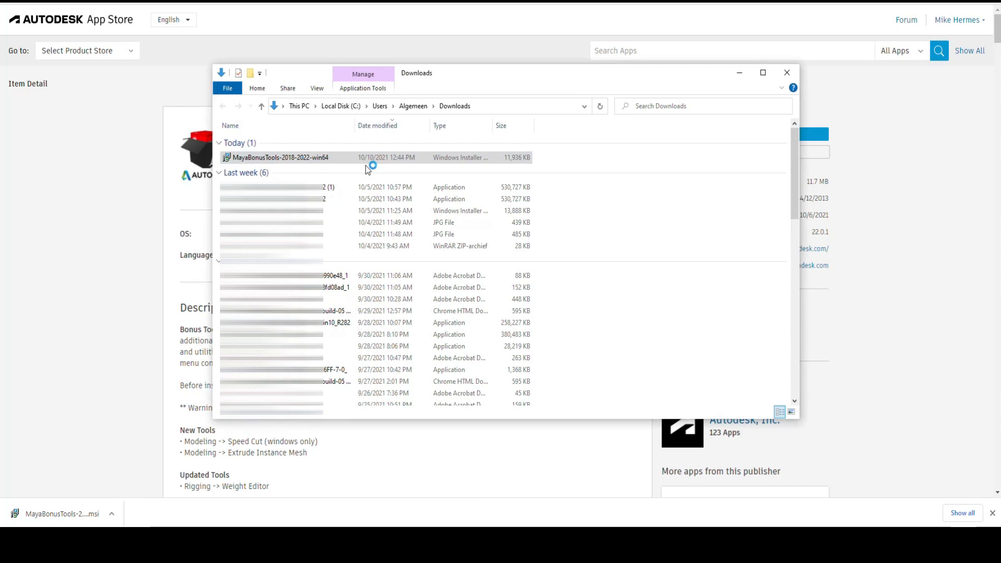
double_click(279, 158)
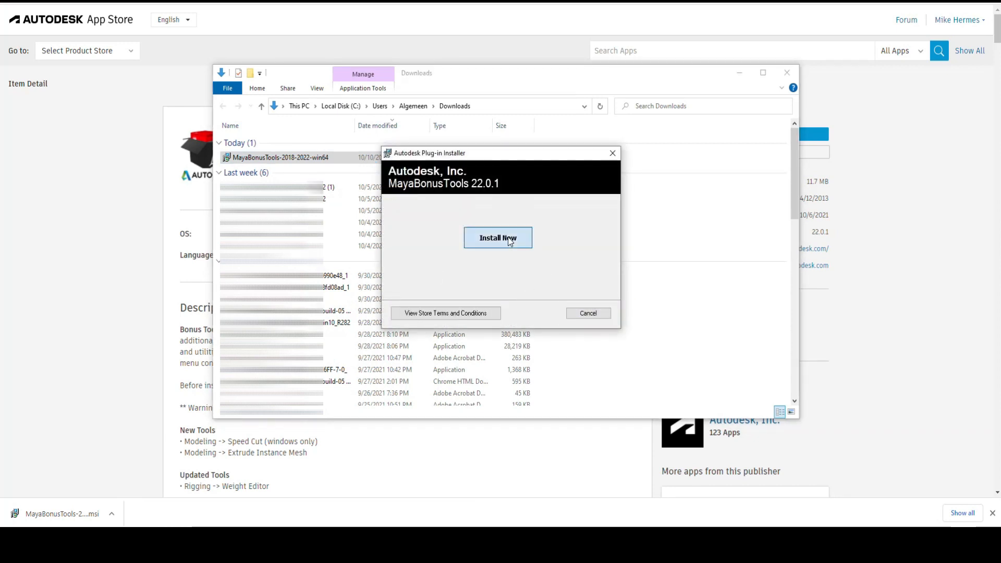
click(497, 237)
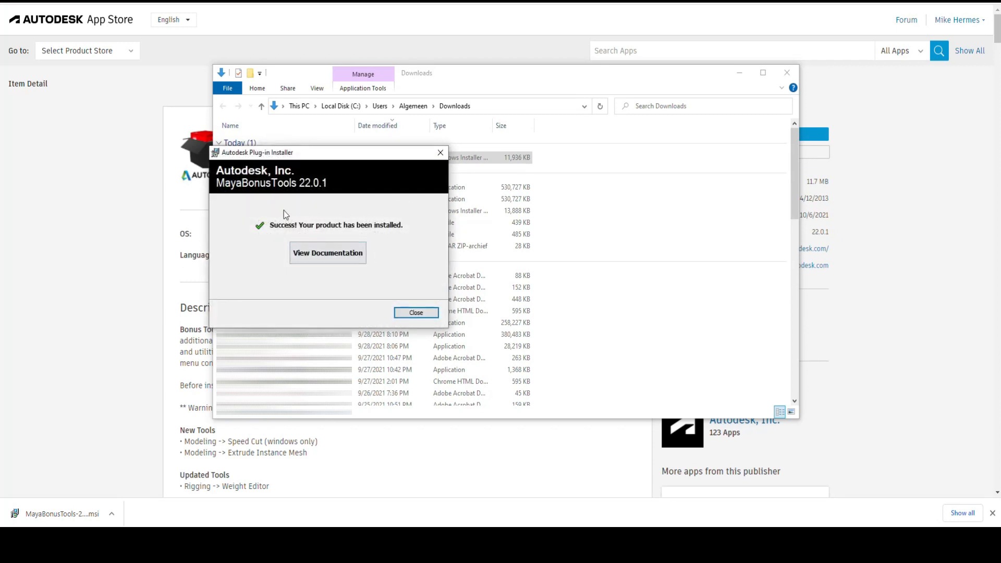
click(415, 313)
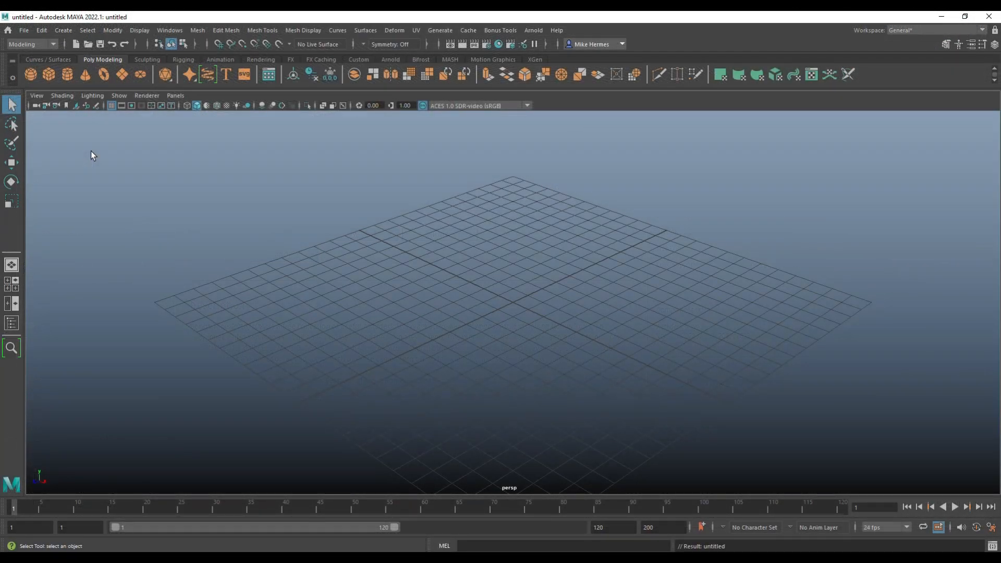
mouse_move(499, 30)
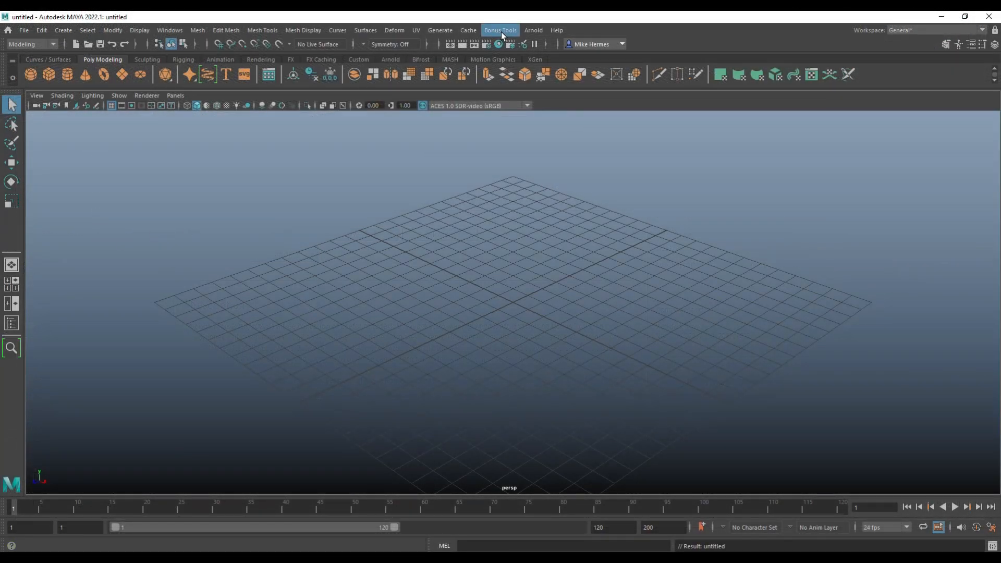
Drop down the Bonus Tools menu listing Modeling, UV Editing, Rigging and Rendering groups
click(500, 30)
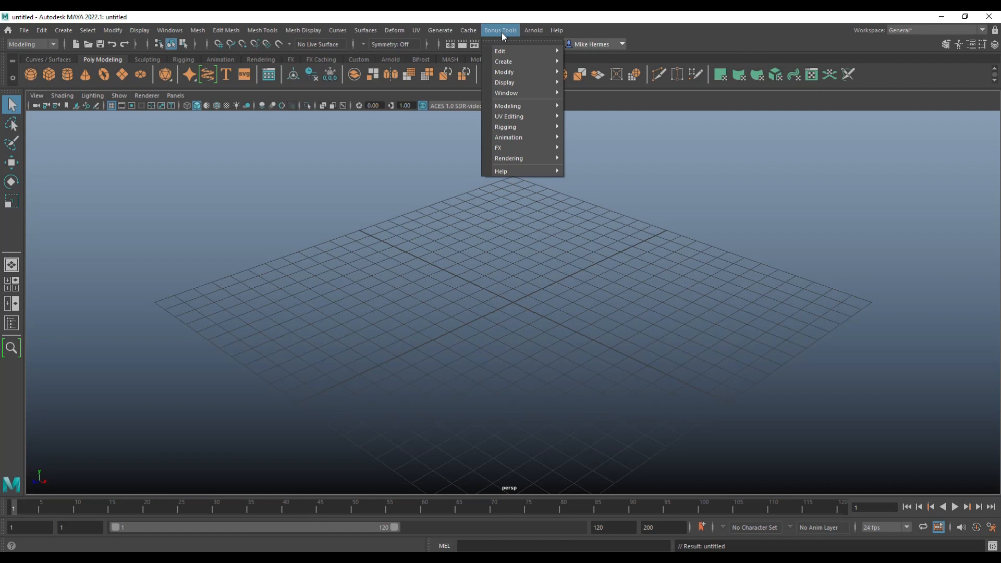